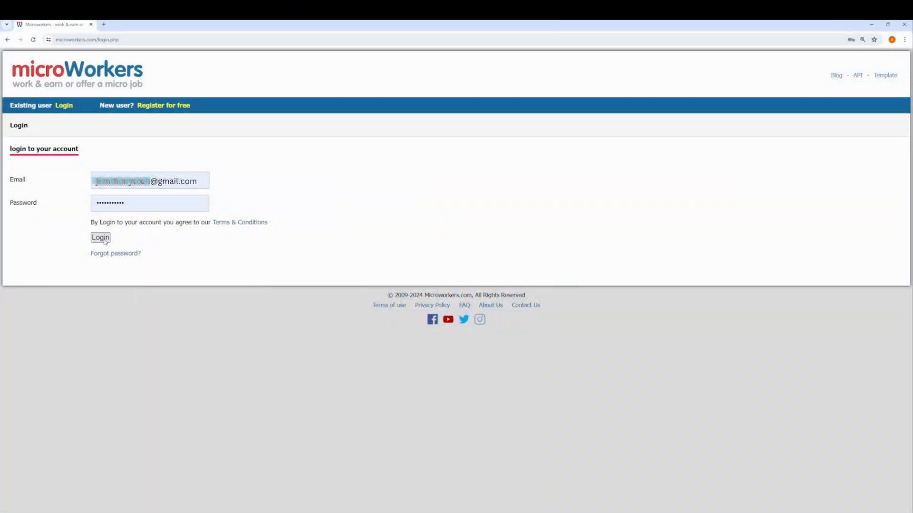
- Log in and start a new Builder campaign from Create TTV Campaign
left_click(99, 237)
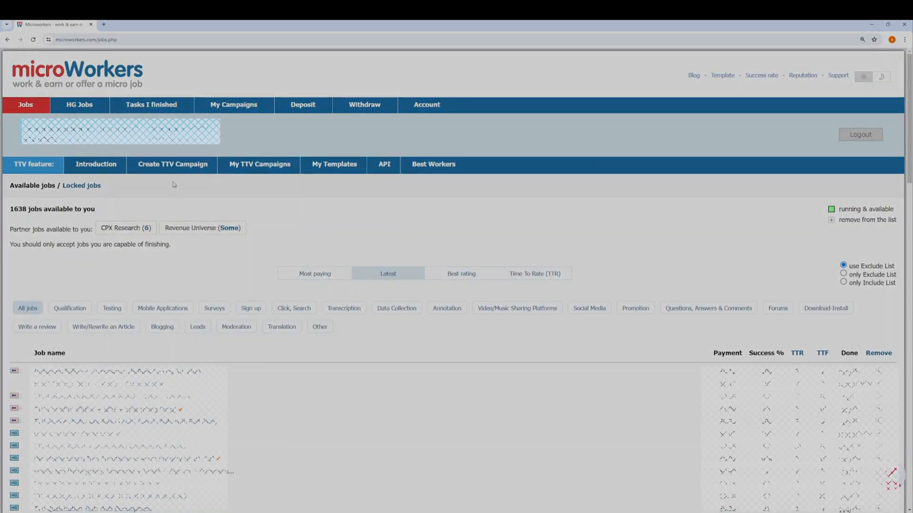
left_click(172, 164)
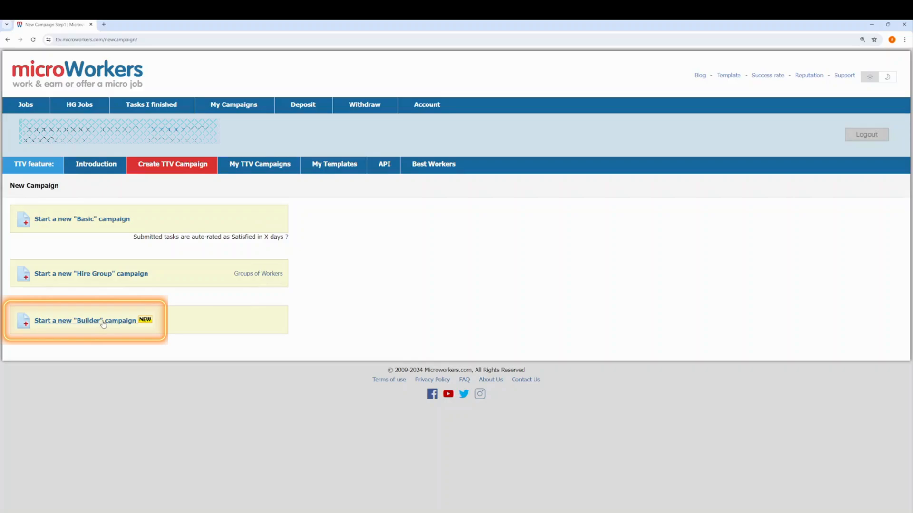
left_click(85, 319)
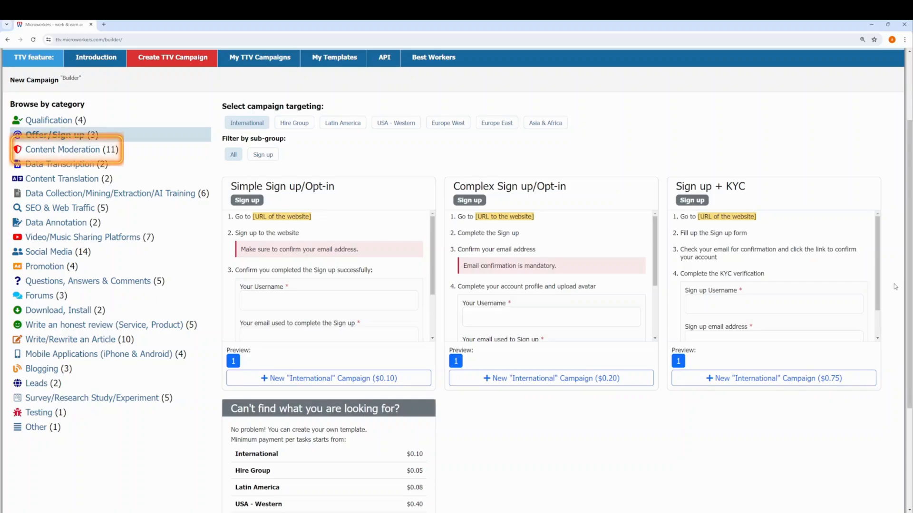
- Create a Hire Group campaign from the Content Moderation 'Image Moderation (Adult Content)' template
left_click(67, 148)
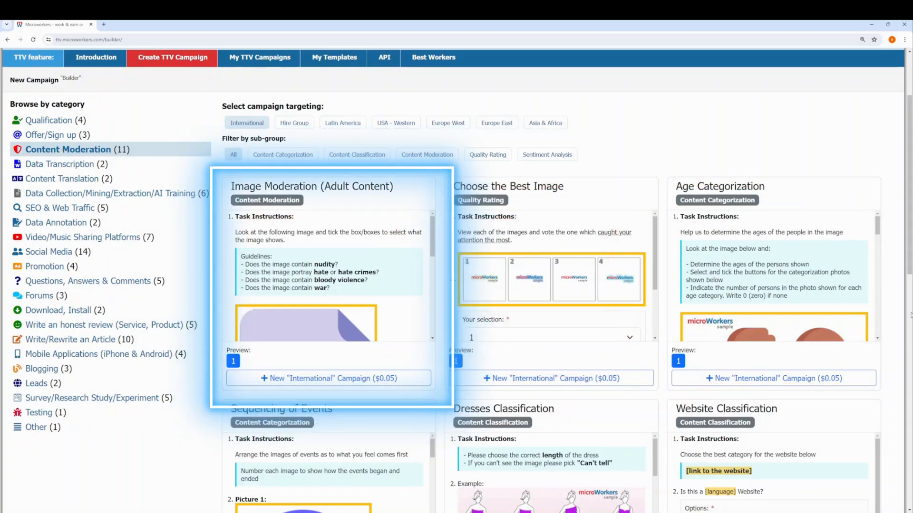
left_click(293, 123)
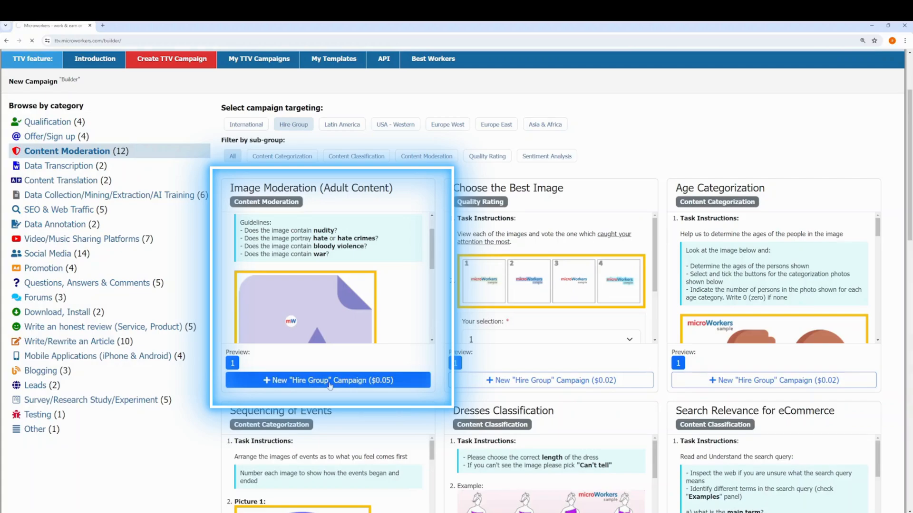
left_click(328, 380)
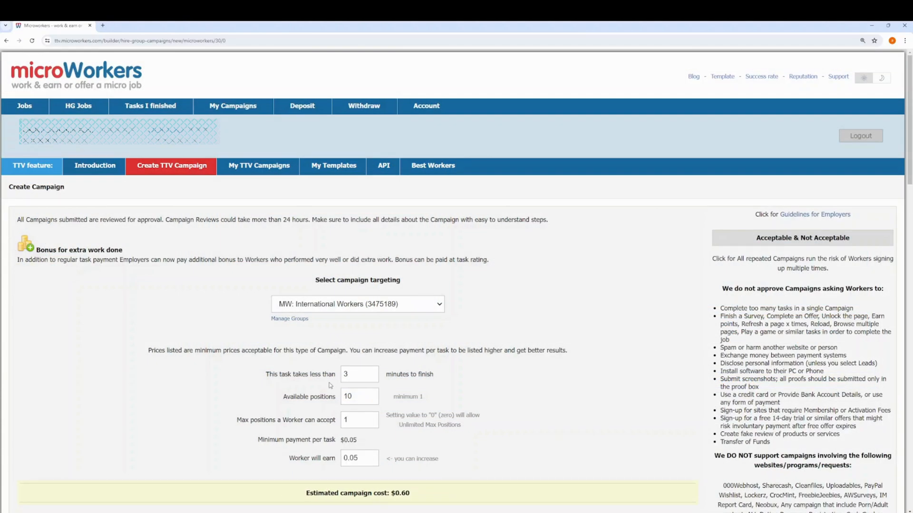
- Target MW: Best Rated Countries and set available positions to 50
left_click(358, 303)
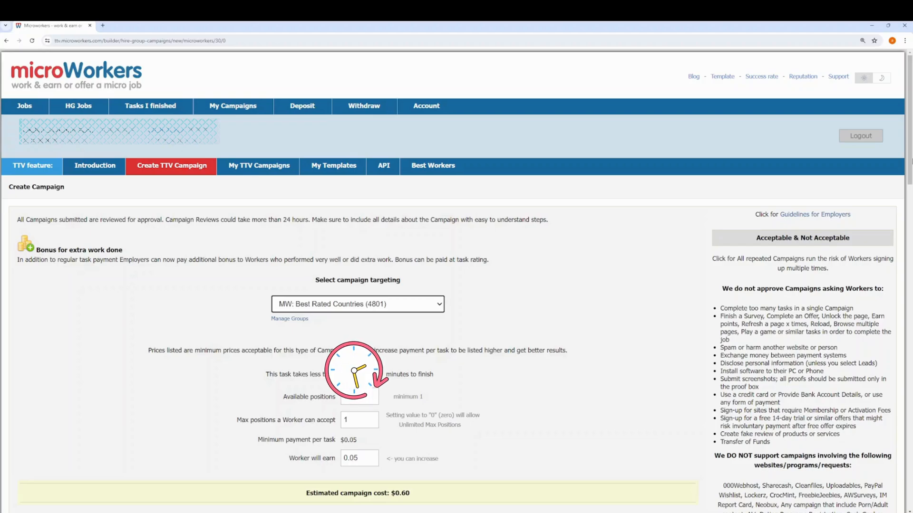
type("10")
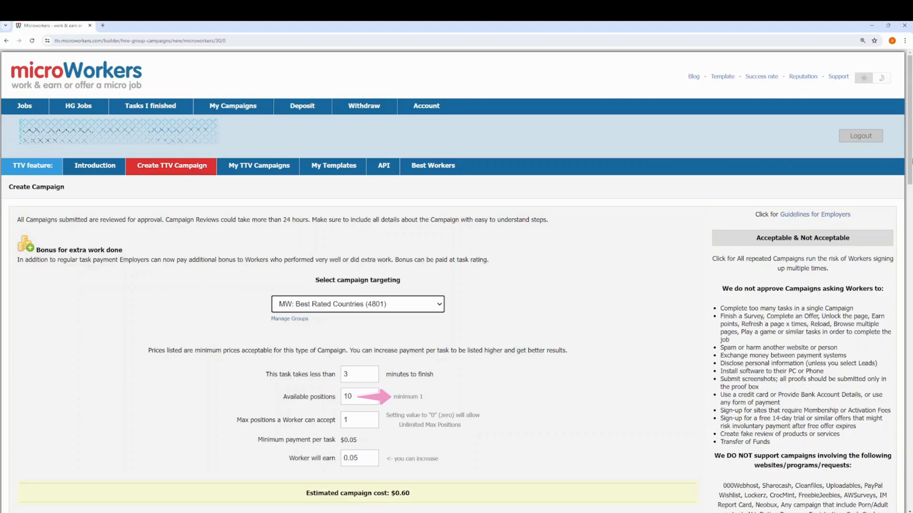
type("14")
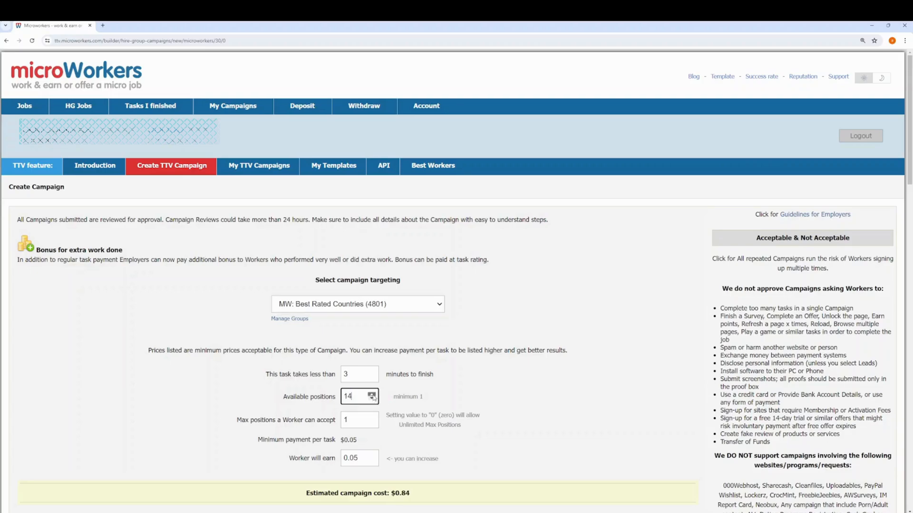
type("50")
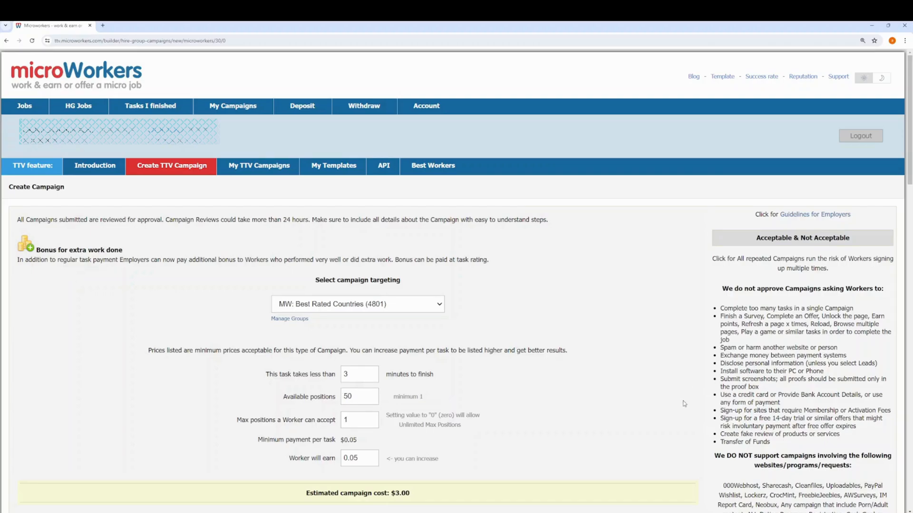
left_click(359, 420)
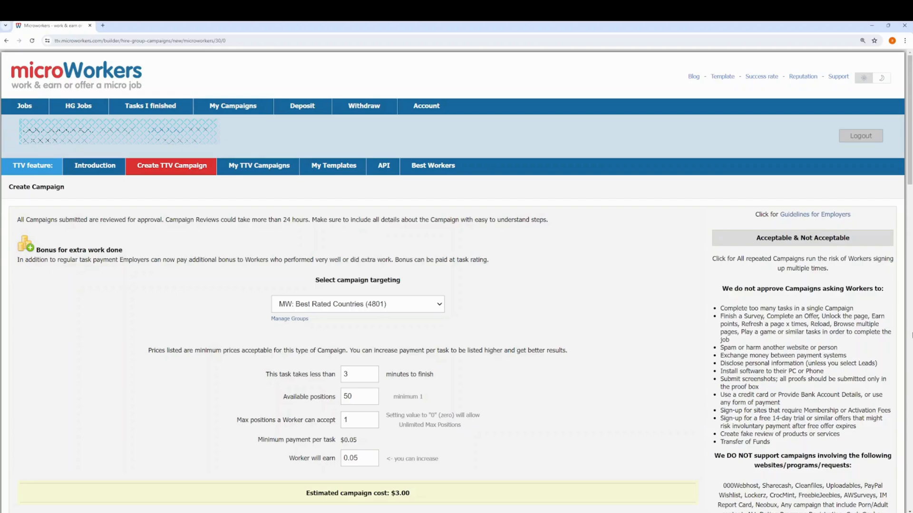
mouse_move(904, 337)
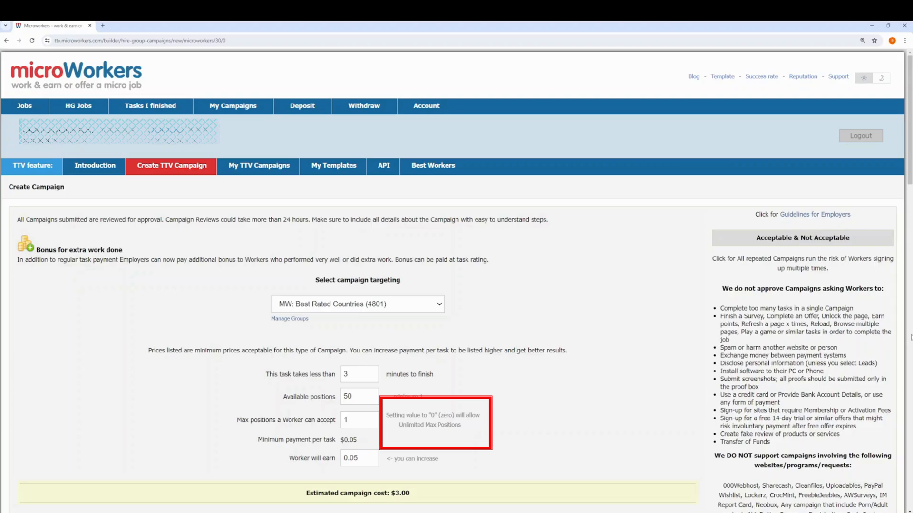
- Keep worker pay at $0.05, giving an estimated $3.00 total cost
left_click(355, 458)
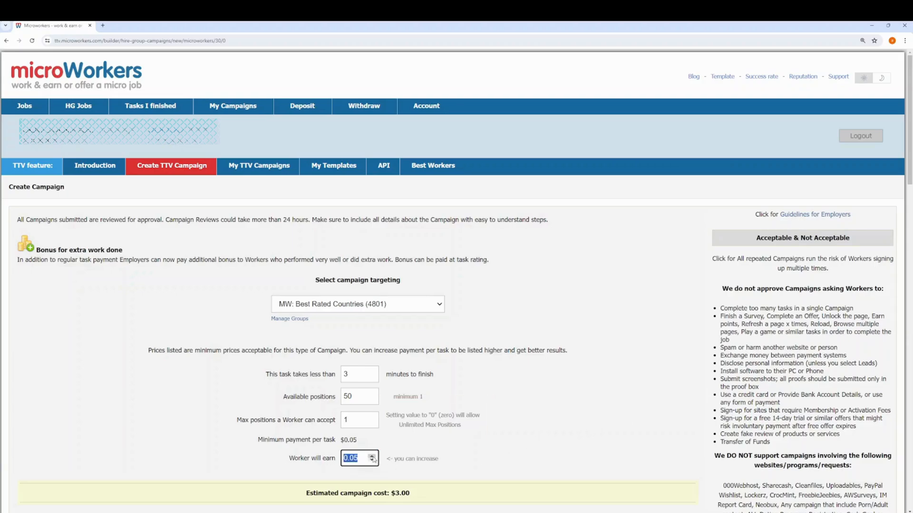
left_click(374, 456)
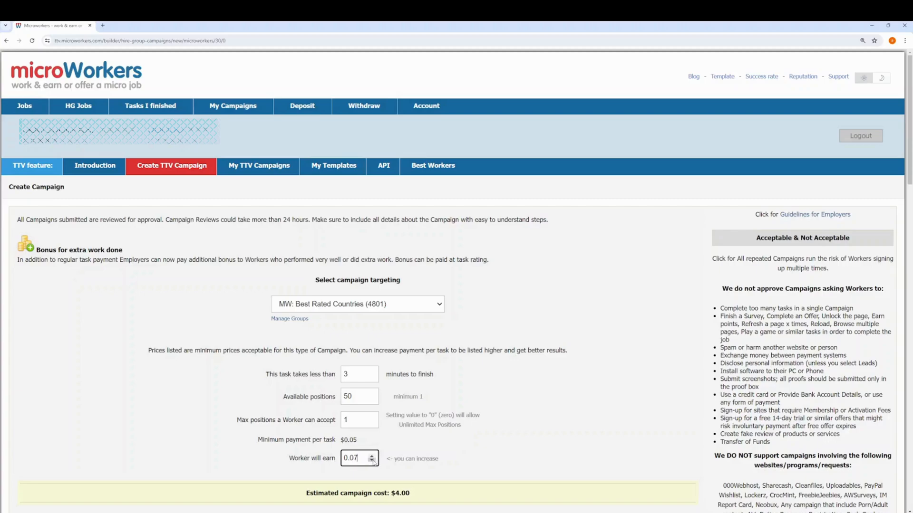
left_click(372, 461)
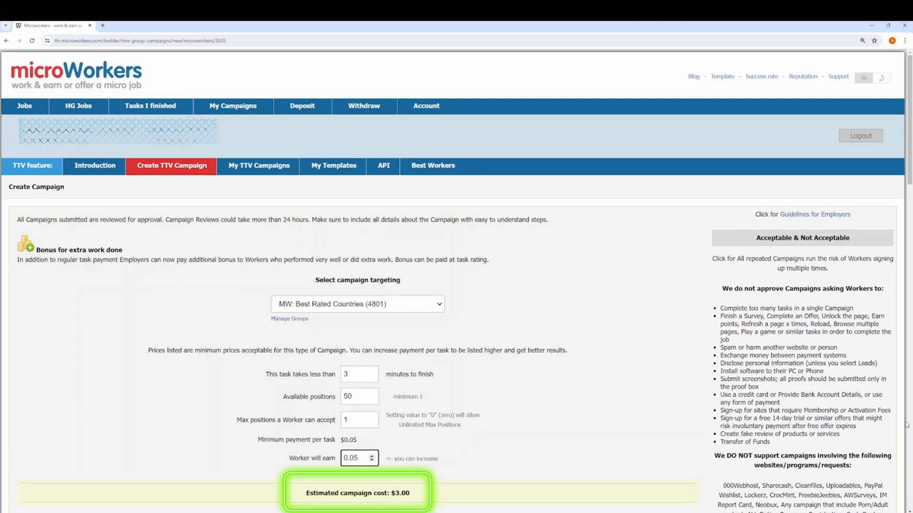
scroll("down", 3)
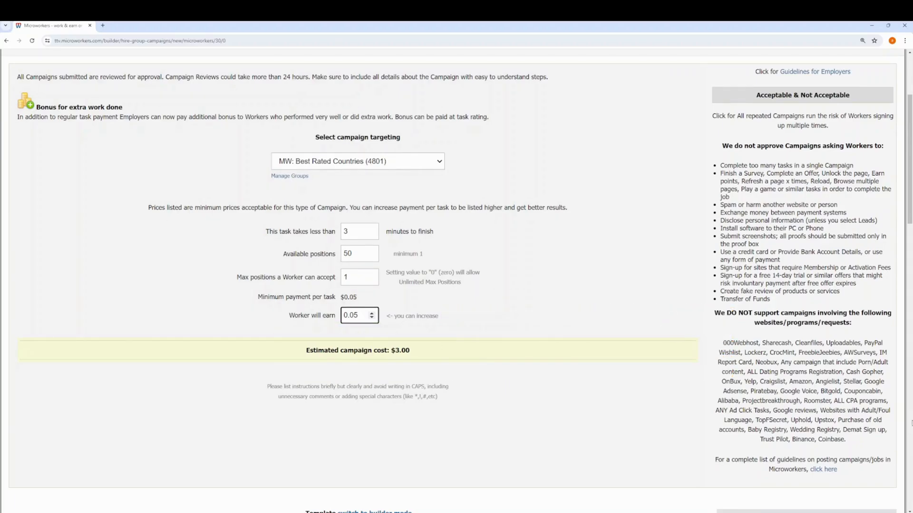
scroll("down", 3)
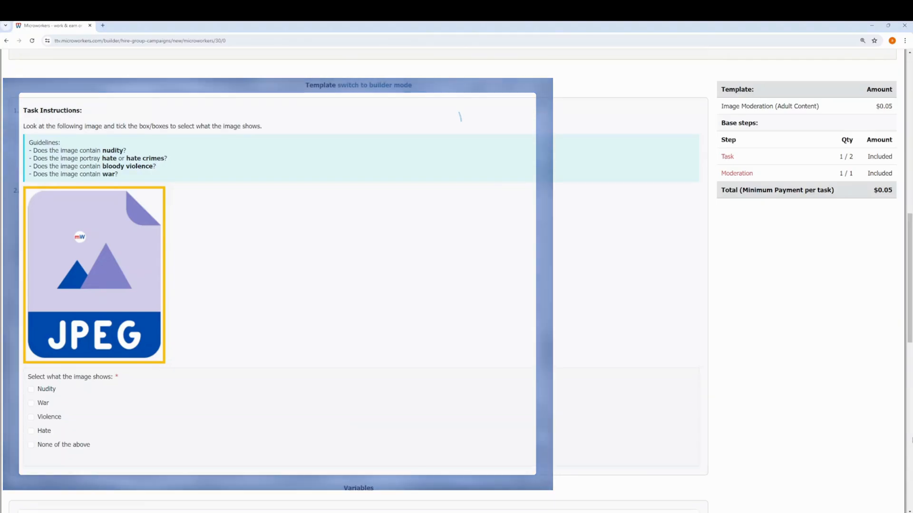
- Write the Important notice: 'If you do this, you will be added to a special group for more upcoming HG campaigns'
left_click(358, 85)
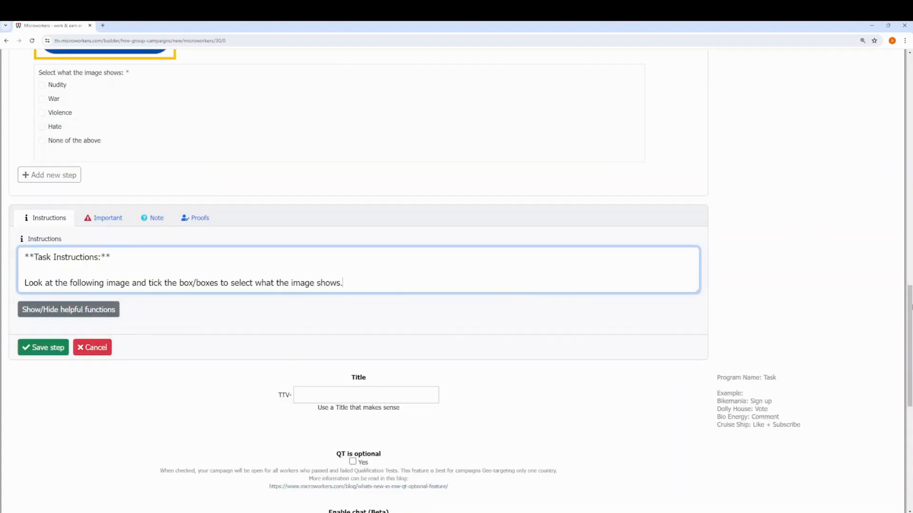
left_click(49, 217)
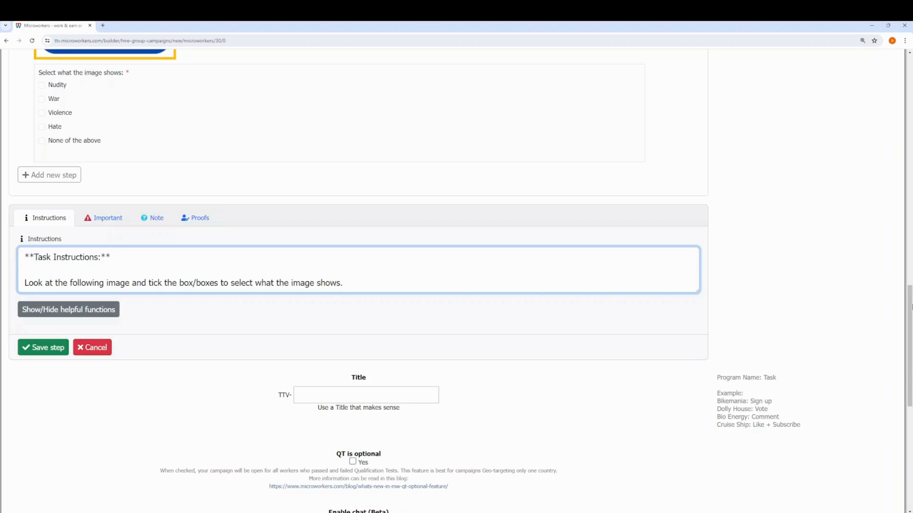
left_click(343, 283)
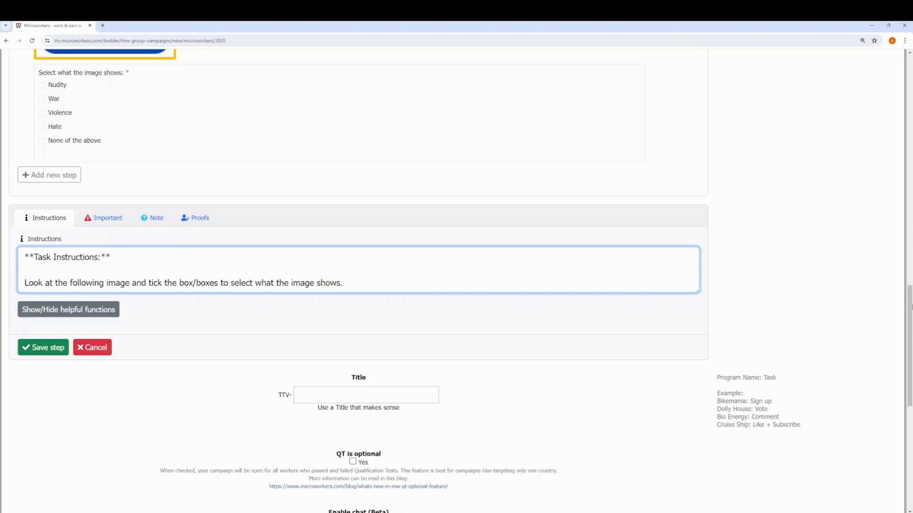
left_click(343, 282)
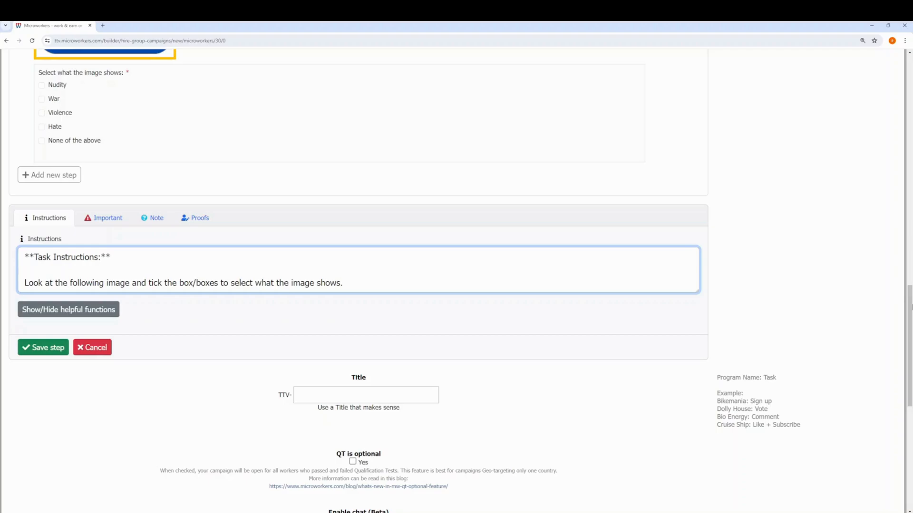
left_click(107, 218)
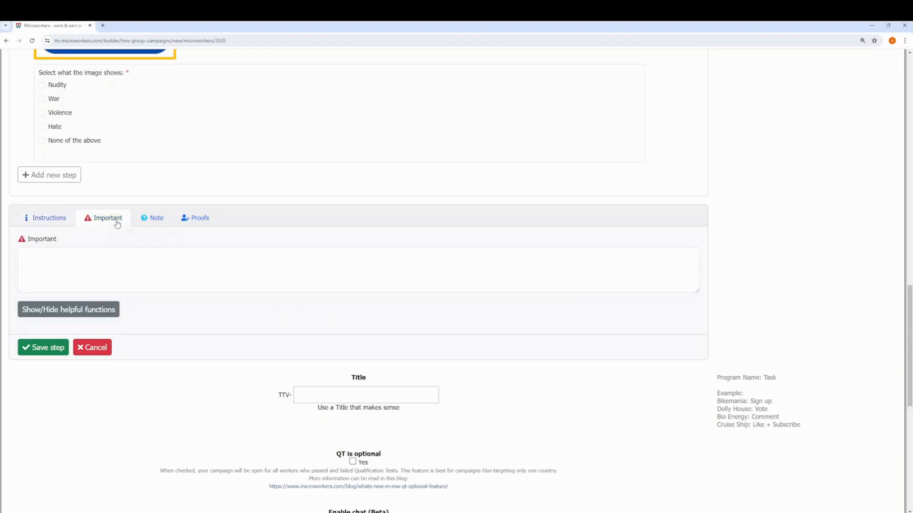
left_click(358, 269)
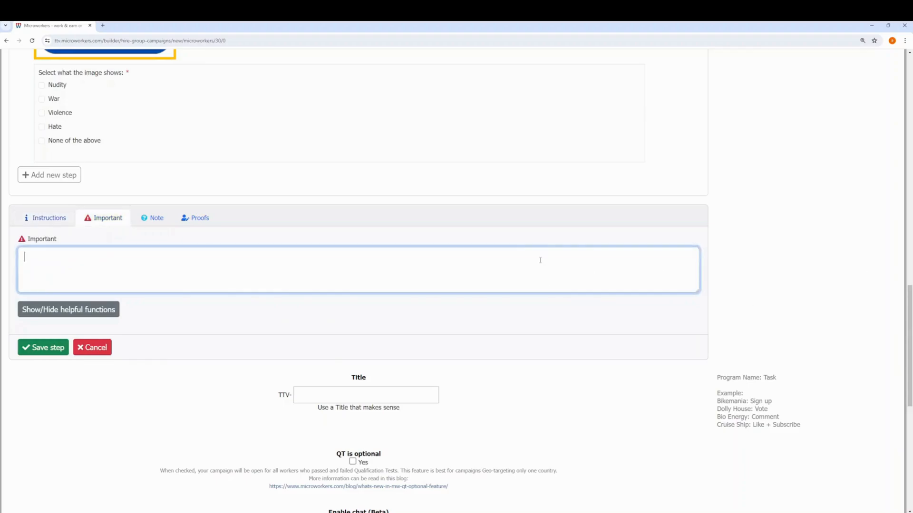
type("If you do")
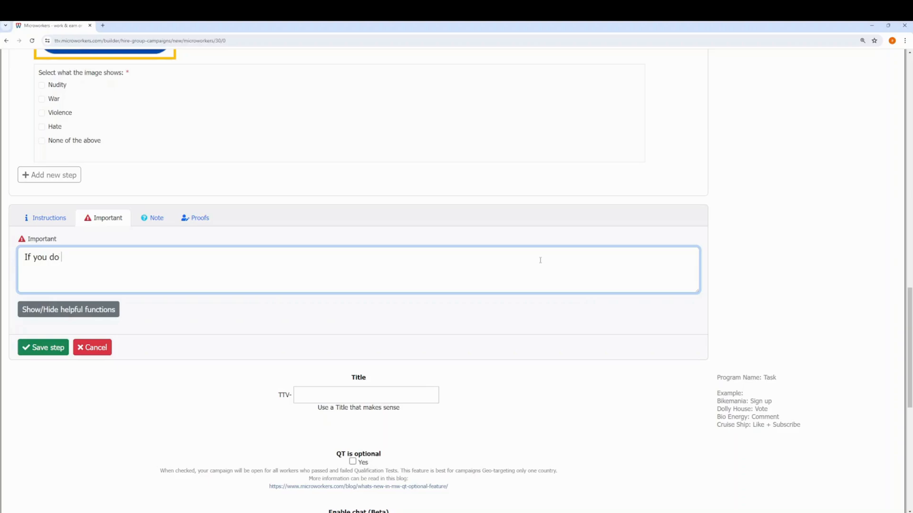
type("this, you will be added to a special group")
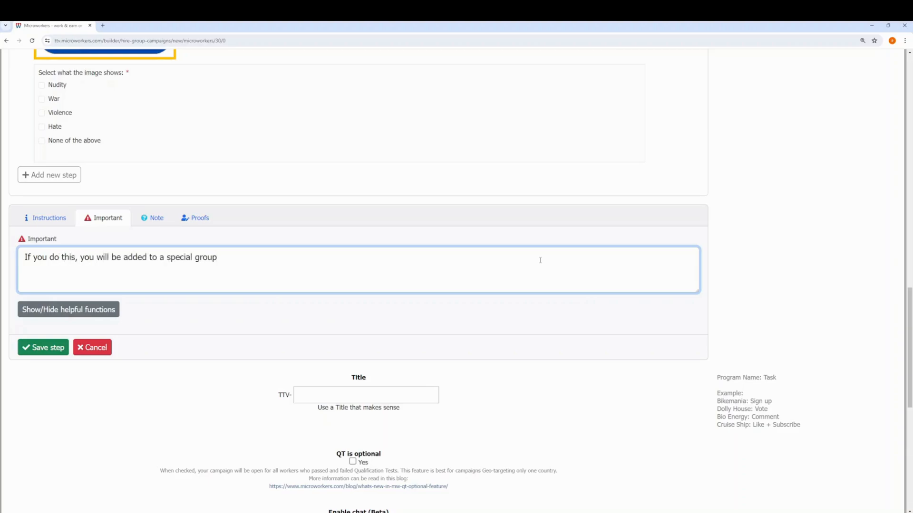
type("for more upcoming HG campaigns")
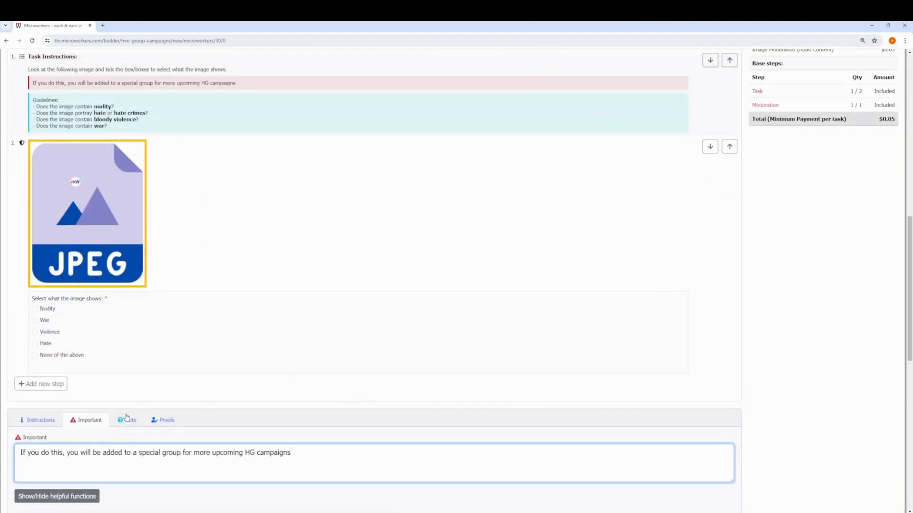
- Add a bold 'shocking or disturbing content' guideline, hide helpful functions, and save the step
left_click(130, 420)
type("- Does the image contain **shocking or dis")
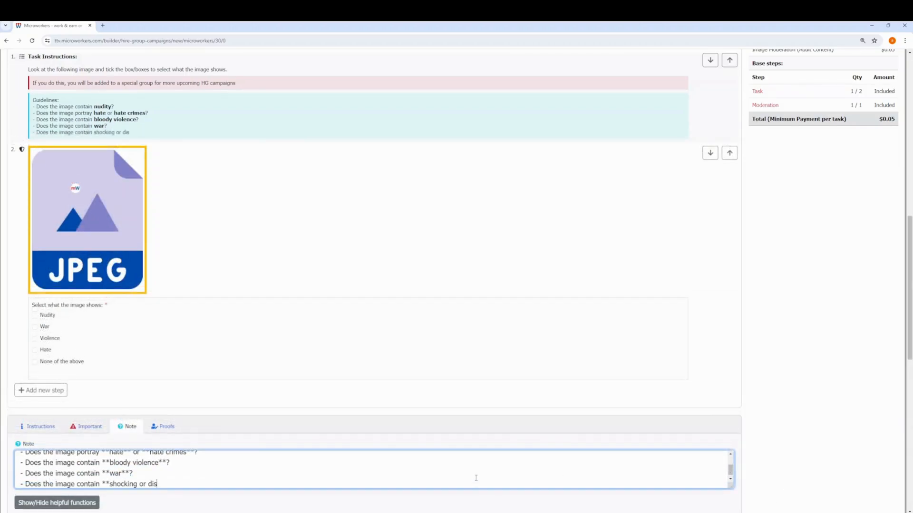
type("turbing content")
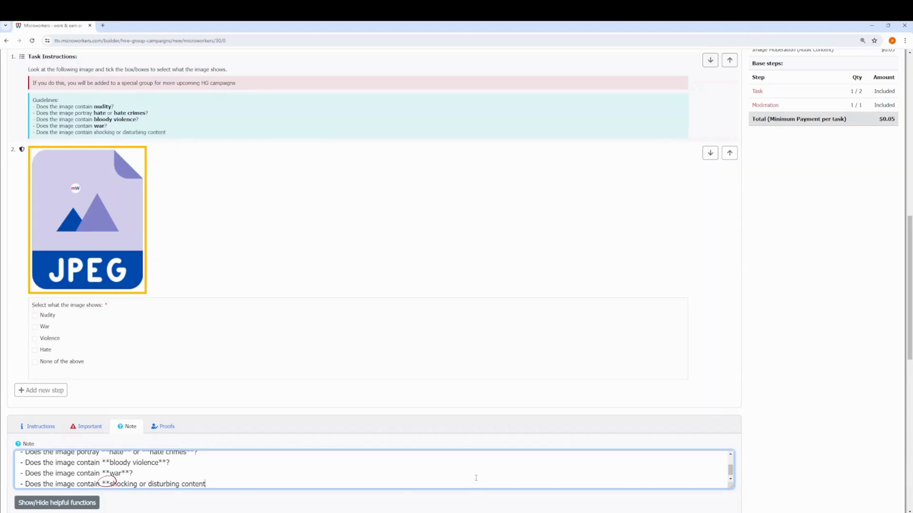
type("**")
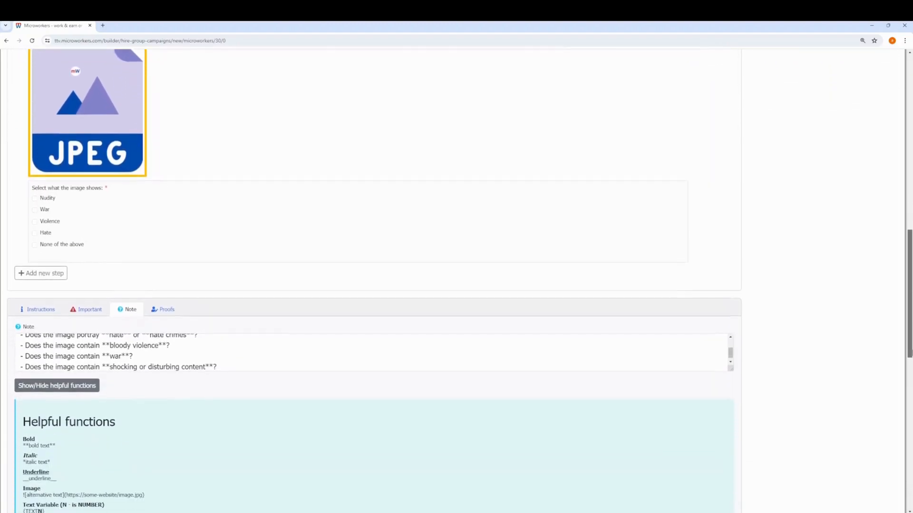
scroll("down", 3)
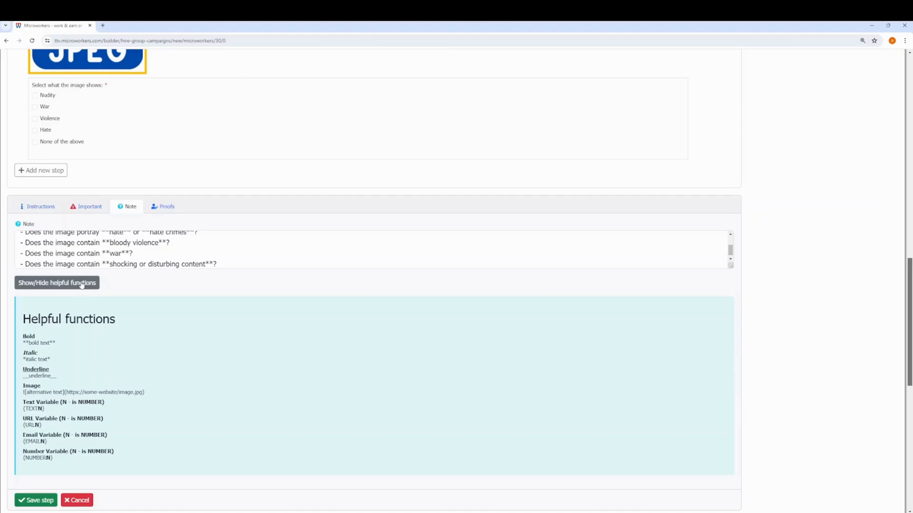
left_click(56, 282)
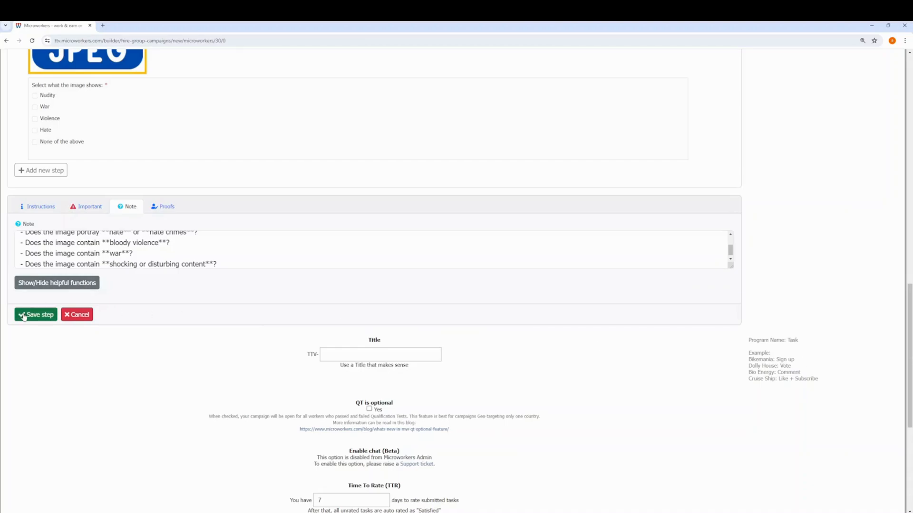
left_click(36, 315)
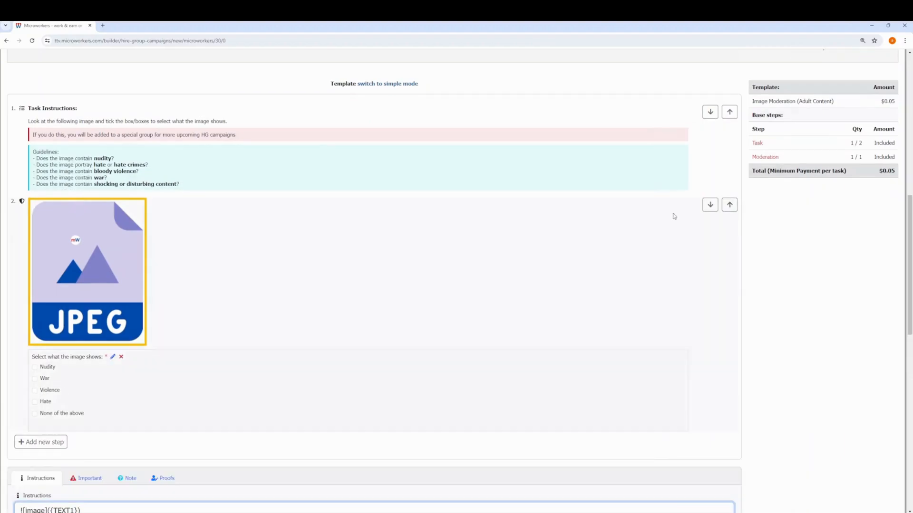
- Scroll to the image step's editor
scroll("down", 3)
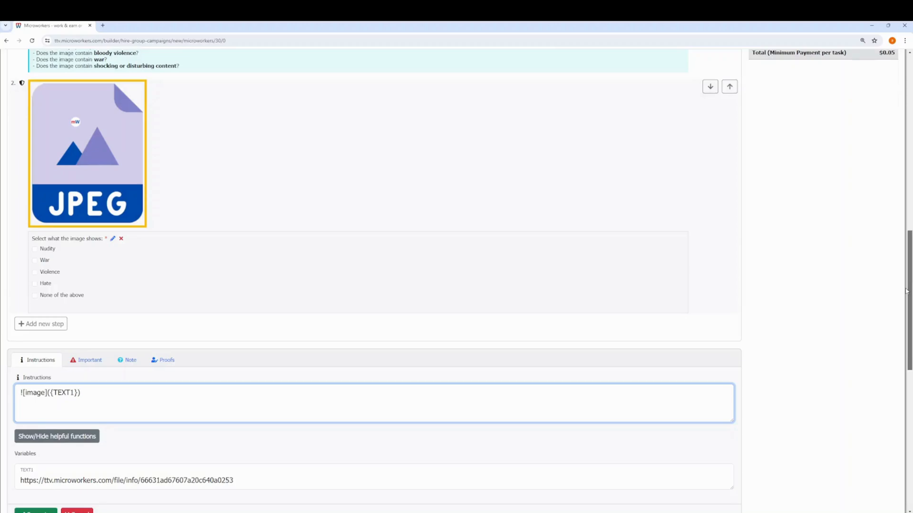
mouse_move(279, 383)
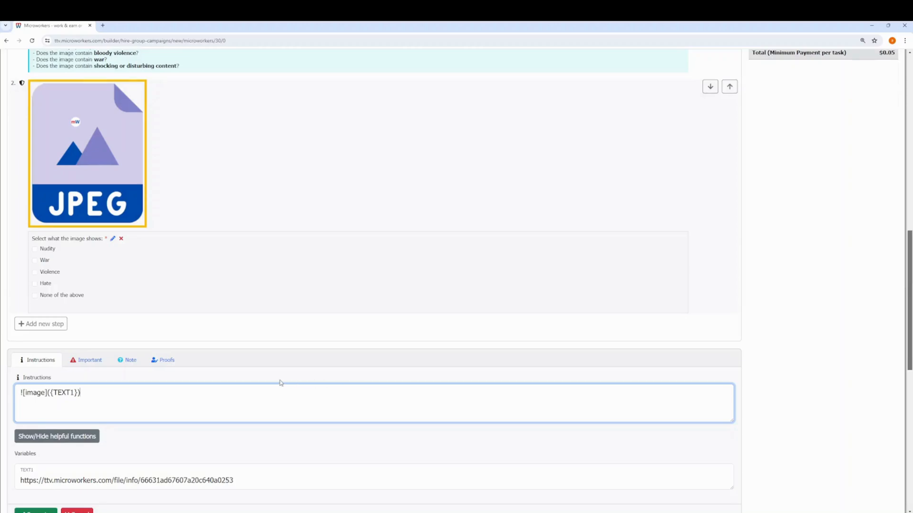
- Link the black-and-white children photo through the TEXT1 variable using the helpful functions panel
left_click(57, 436)
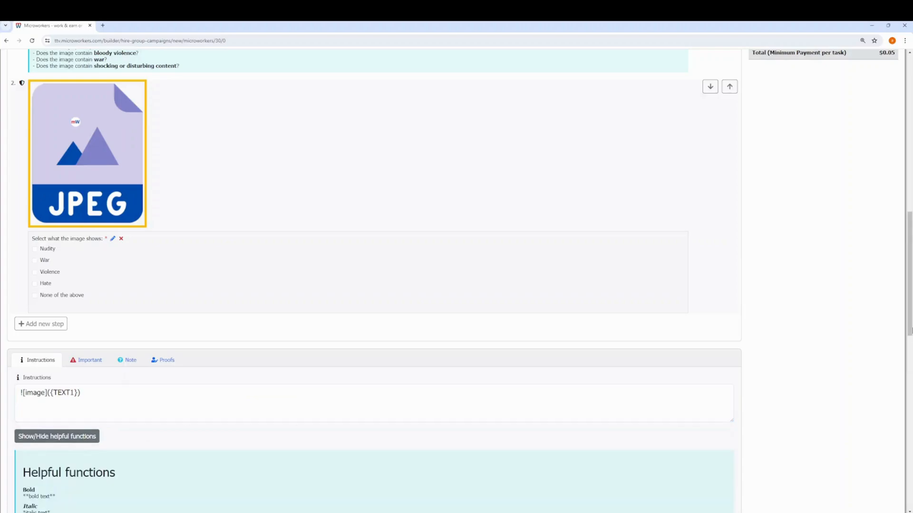
scroll("down", 3)
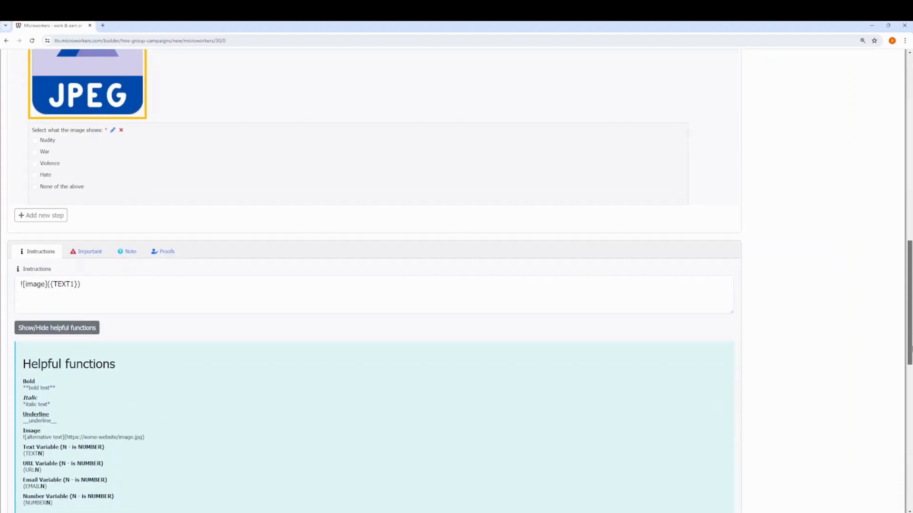
scroll("down", 3)
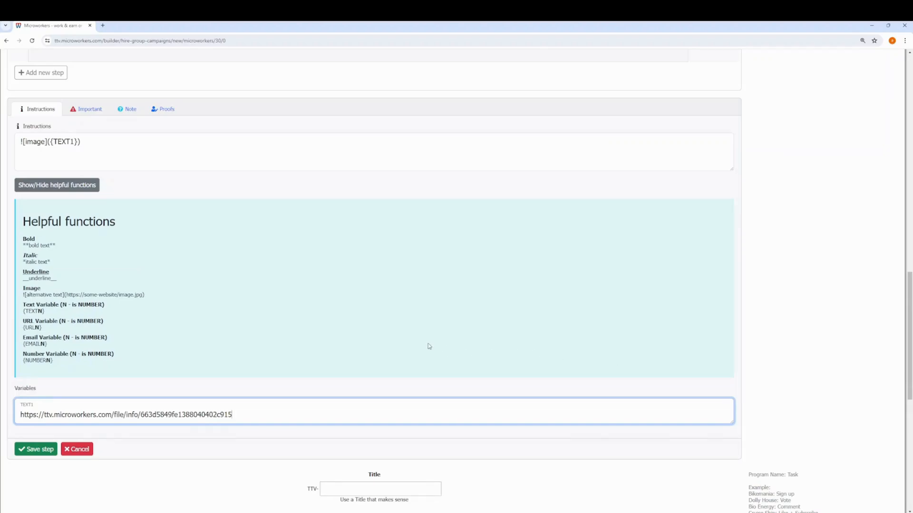
left_click(56, 185)
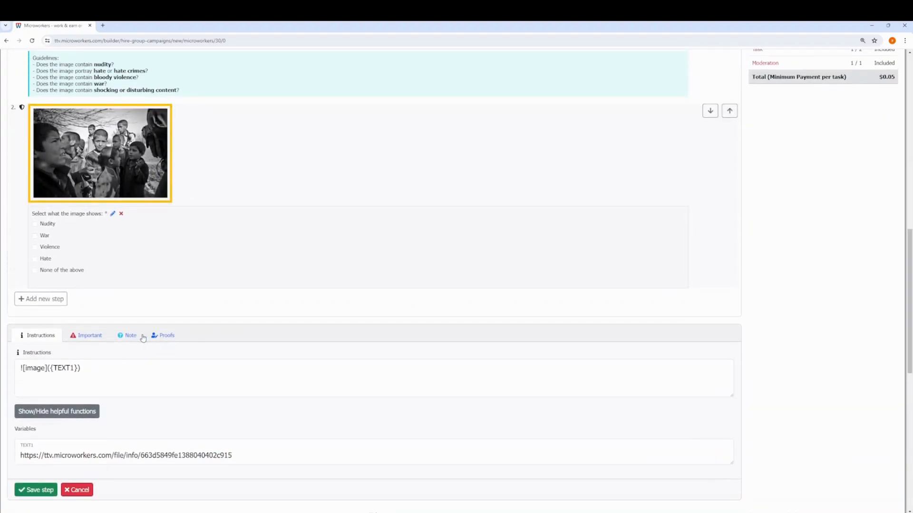
- Add a 'Shocking or Disturbing' answer just before 'None of the above' and save the step
left_click(166, 335)
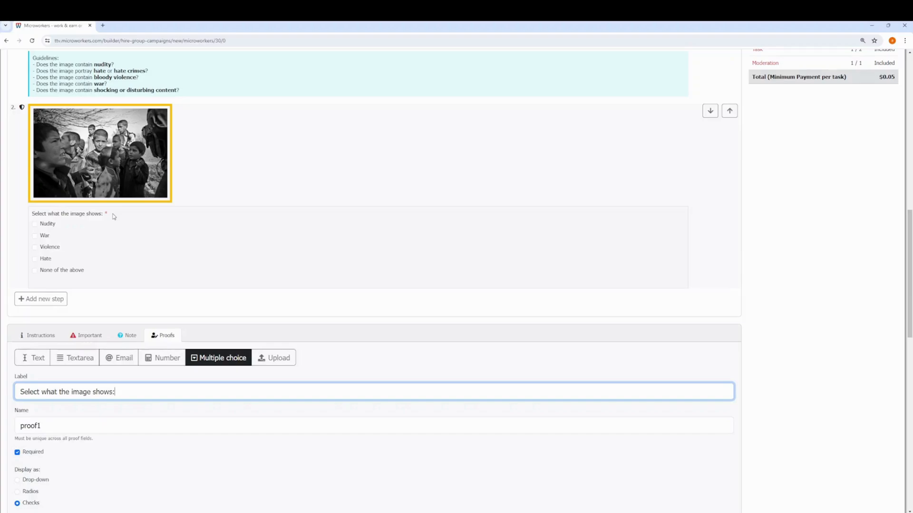
scroll("down", 3)
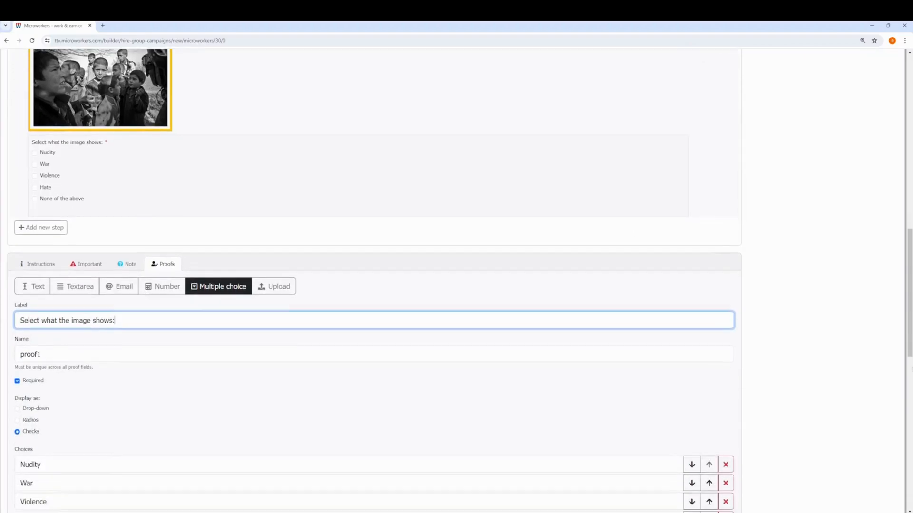
scroll("down", 3)
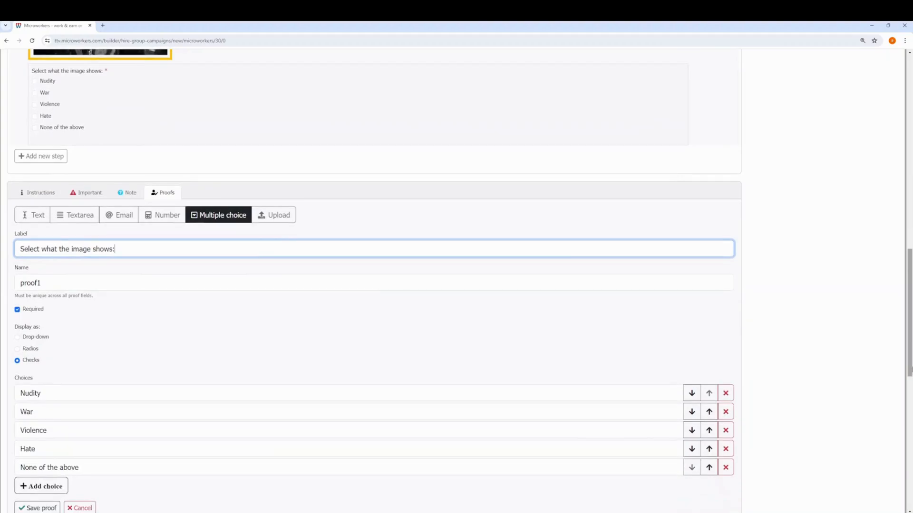
type("Shocking or Disturbing")
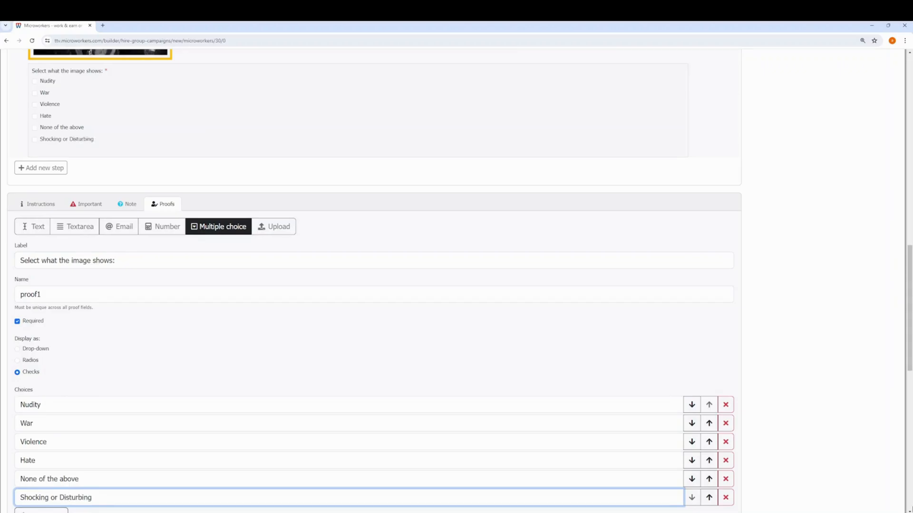
left_click(709, 497)
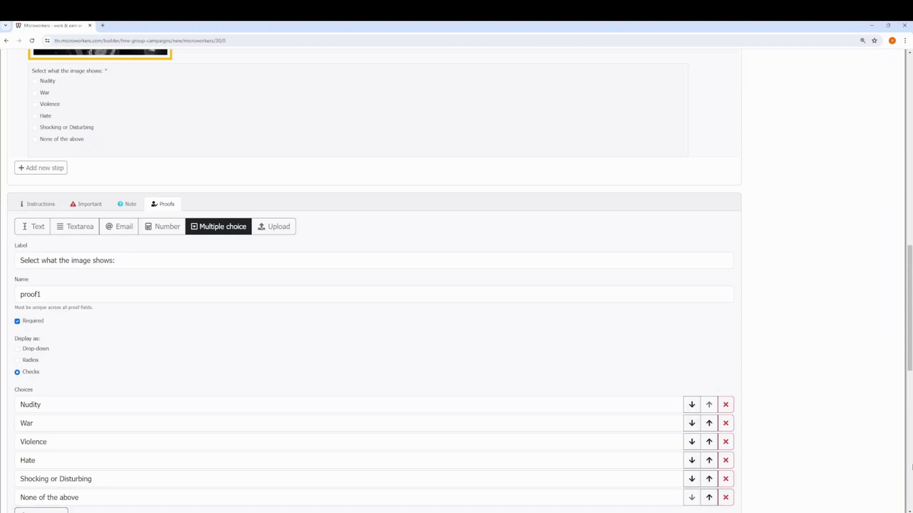
scroll("down", 3)
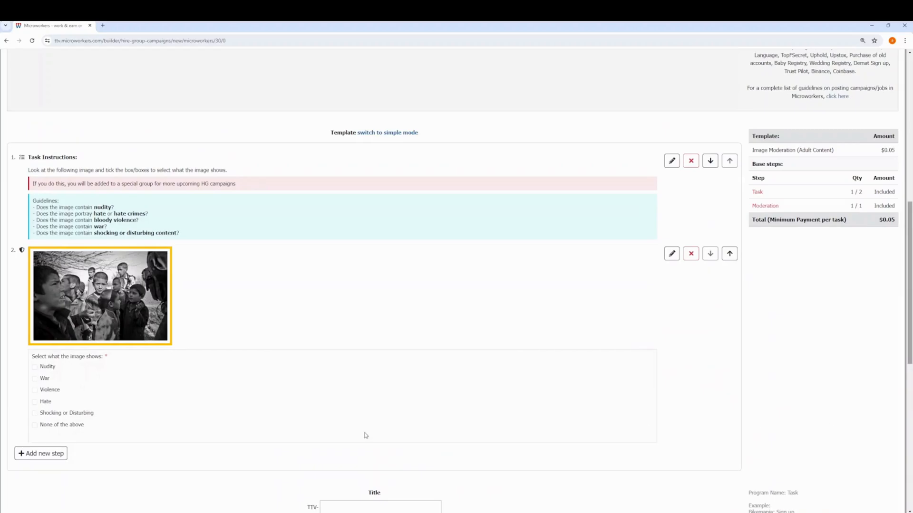
- Add step 3, raising minimum pay to $0.06, and draft an image placeholder in its instructions
left_click(40, 453)
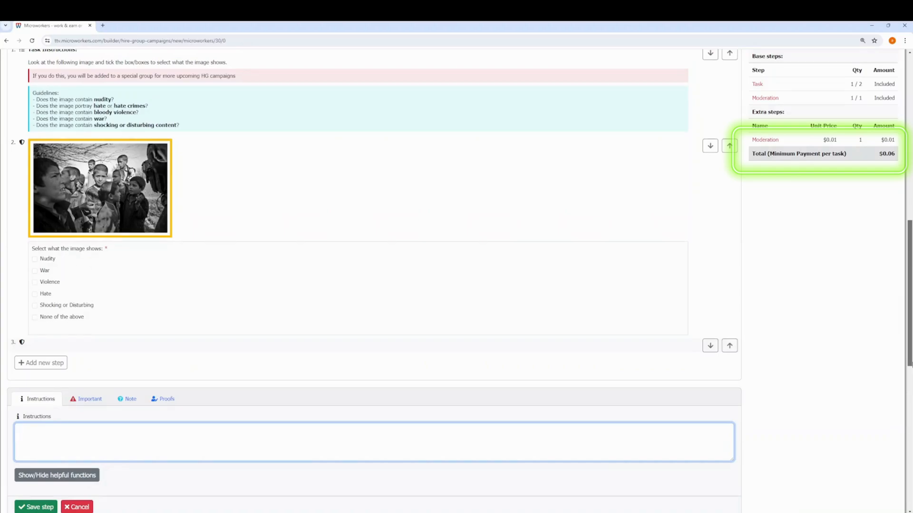
left_click(373, 441)
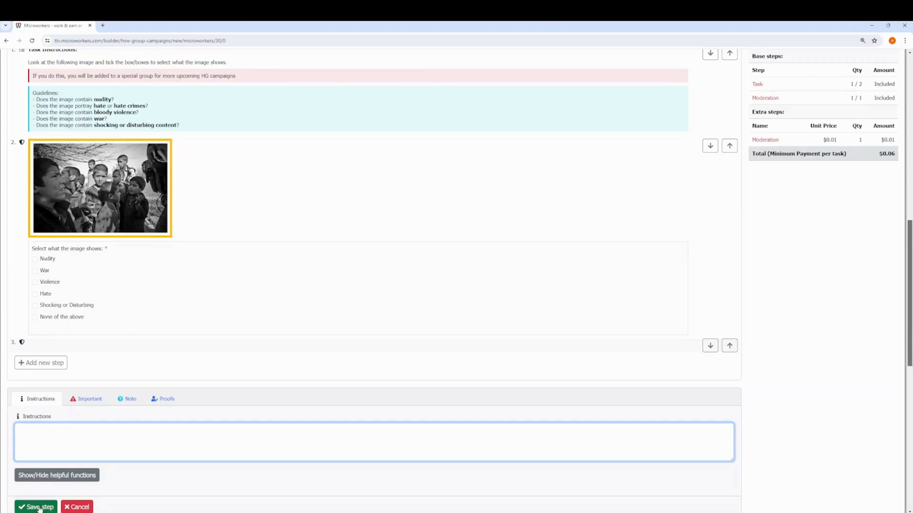
left_click(38, 507)
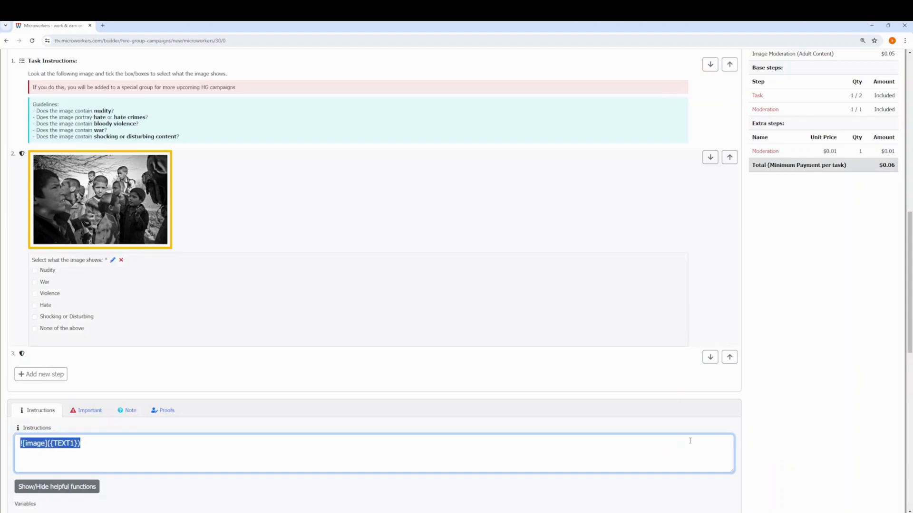
- Set the third step's image variable to the STOP WAR protest photo URL
scroll("down", 3)
type("2")
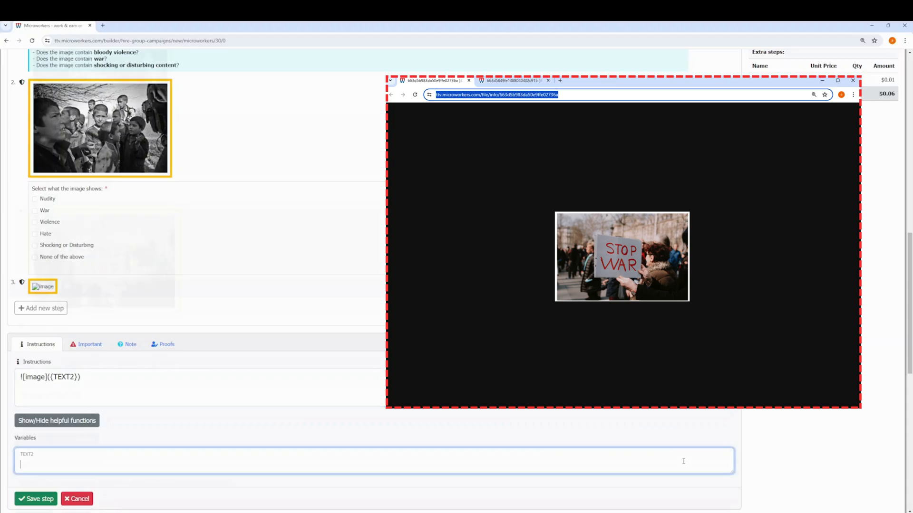
type("https://ttv.microworkers.com/file/info/663d5b983da50e9ffe02736a")
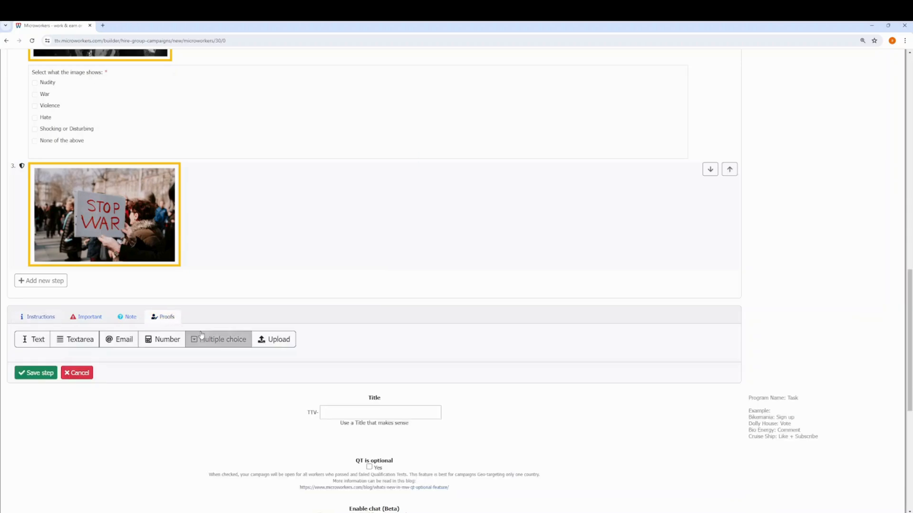
- Save checkbox proof2 'Select what the image shows:' with six choices including 'War'
left_click(222, 339)
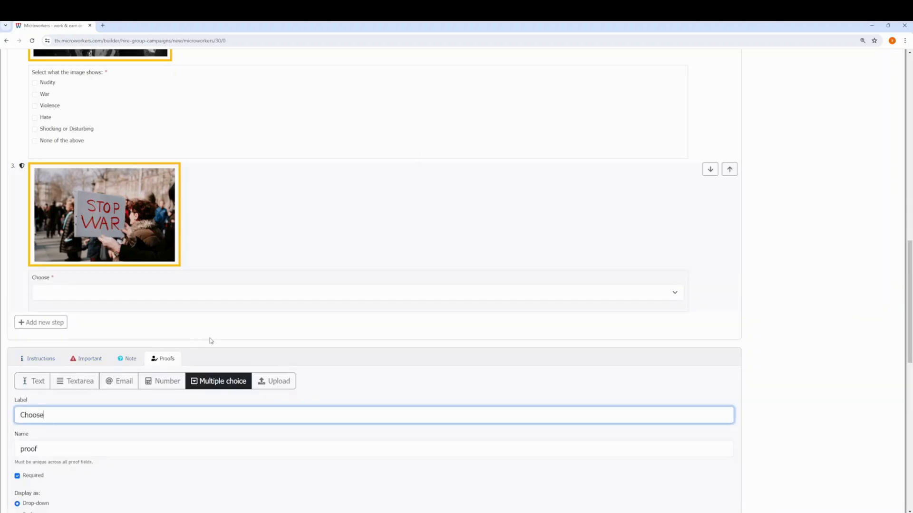
mouse_move(36, 75)
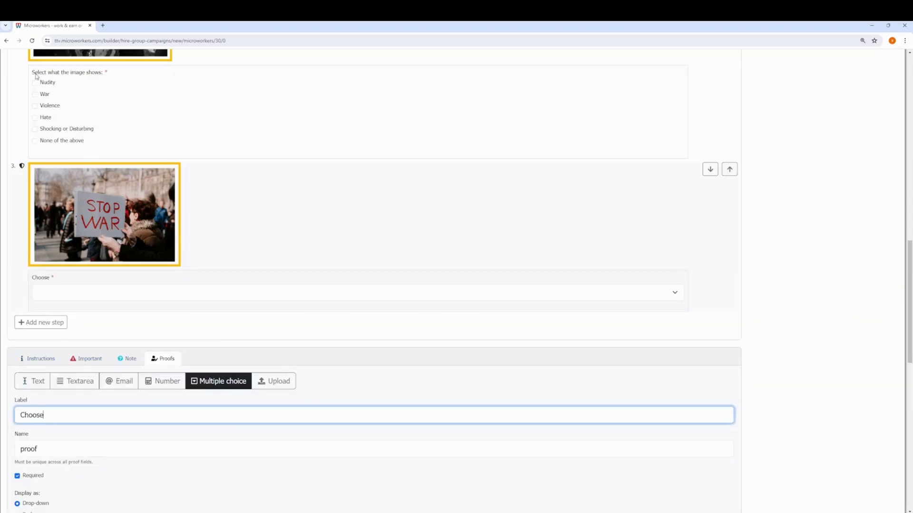
type("Select what the image shows:")
left_click(374, 449)
type("2")
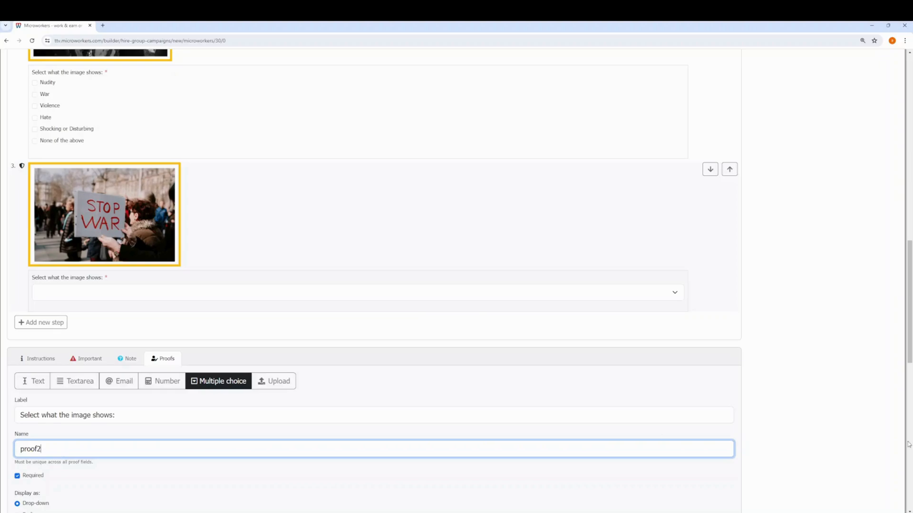
scroll("down", 3)
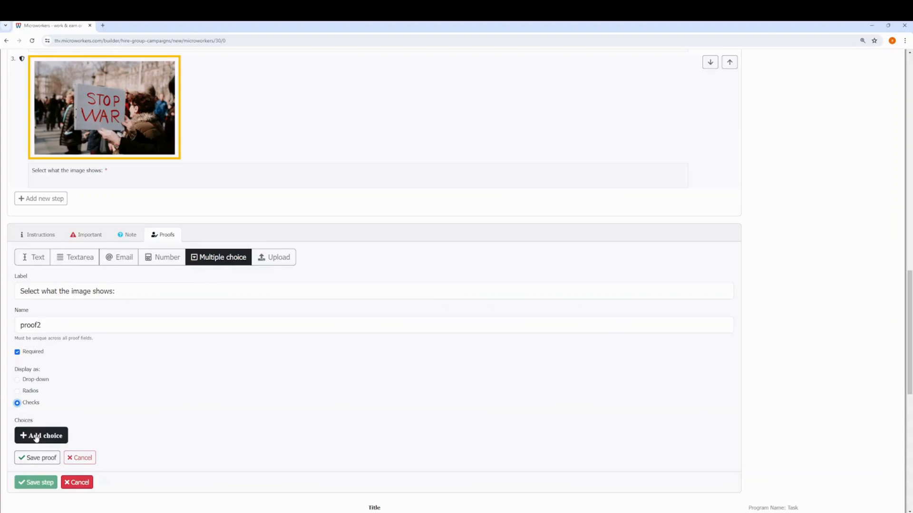
left_click(41, 435)
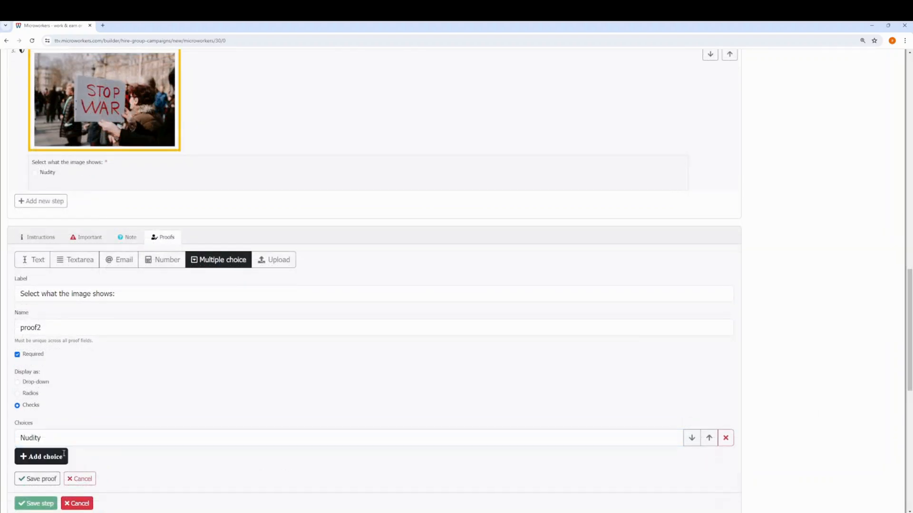
type("War")
type("None of the above")
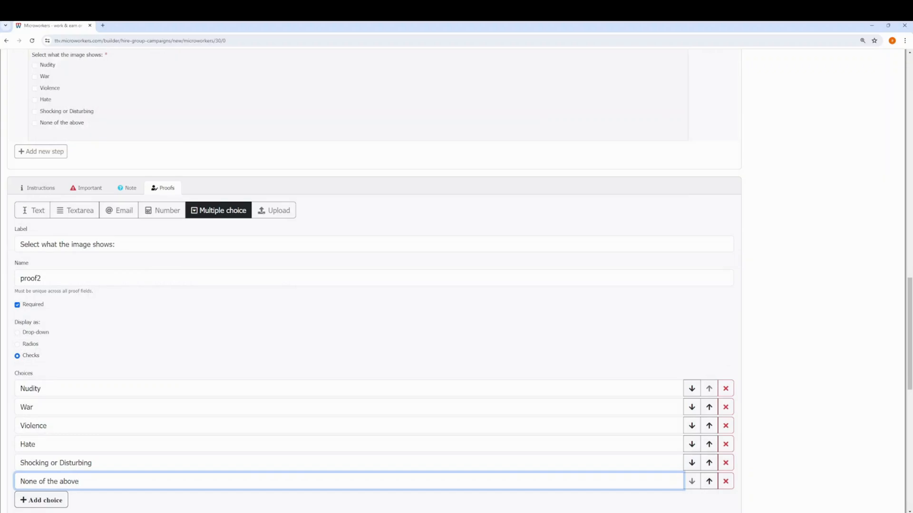
scroll("down", 3)
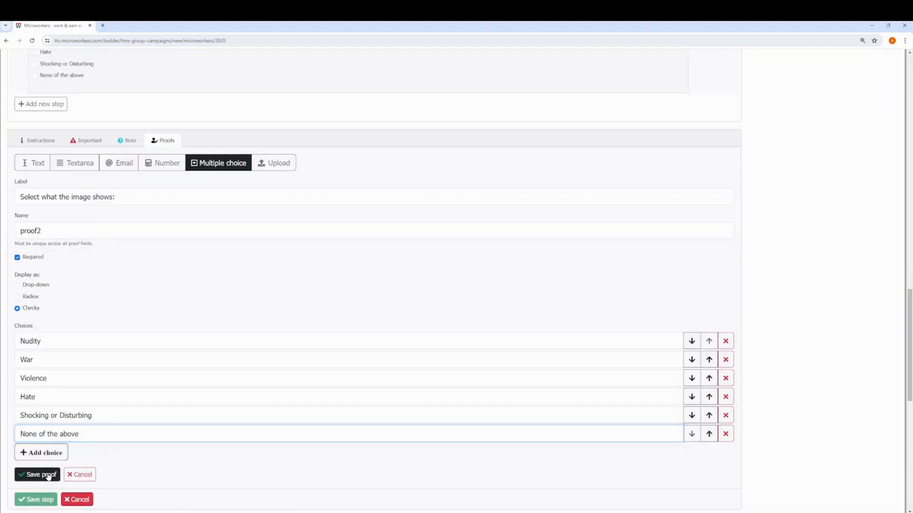
left_click(38, 475)
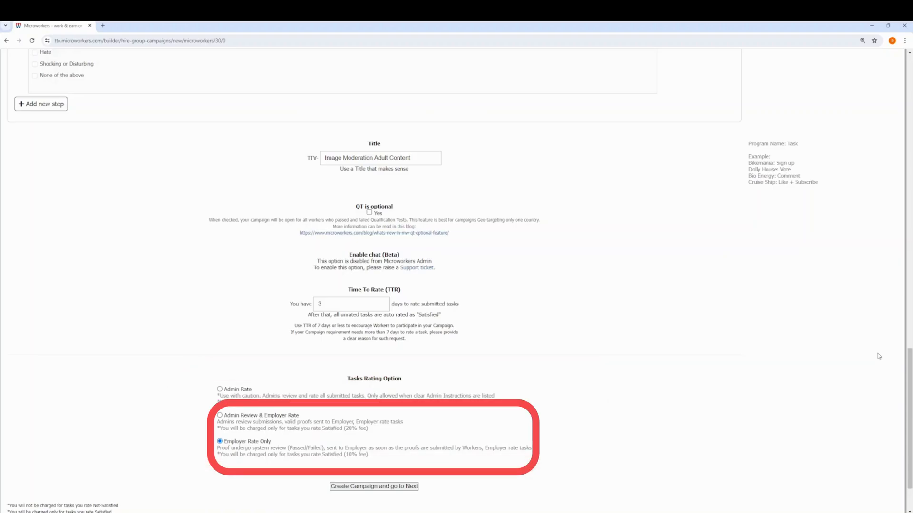
mouse_move(891, 359)
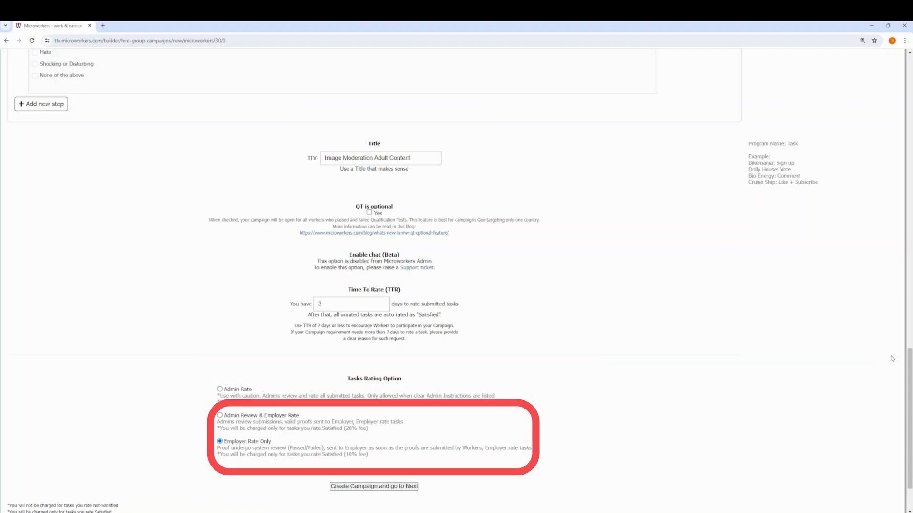
- Create the 'Image Moderation Adult Content' campaign with 3-day TTR and Employer Rate Only
left_click(373, 486)
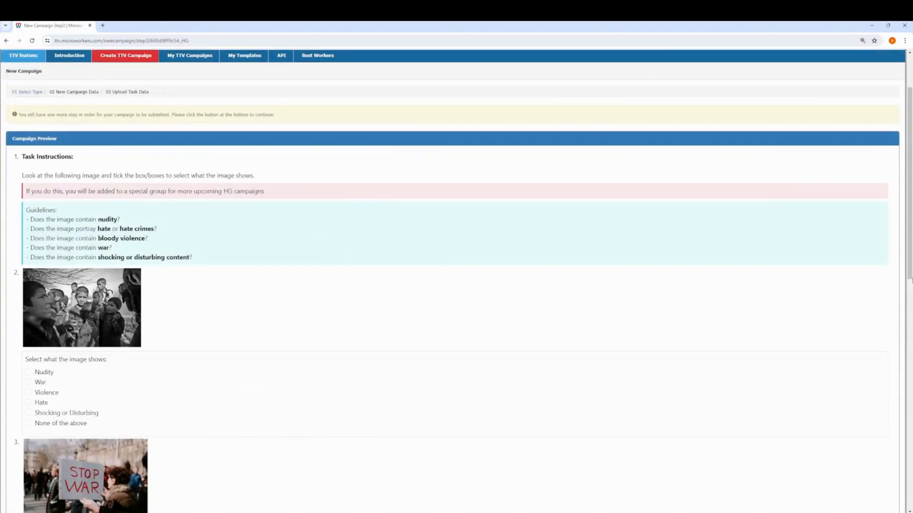
mouse_move(907, 289)
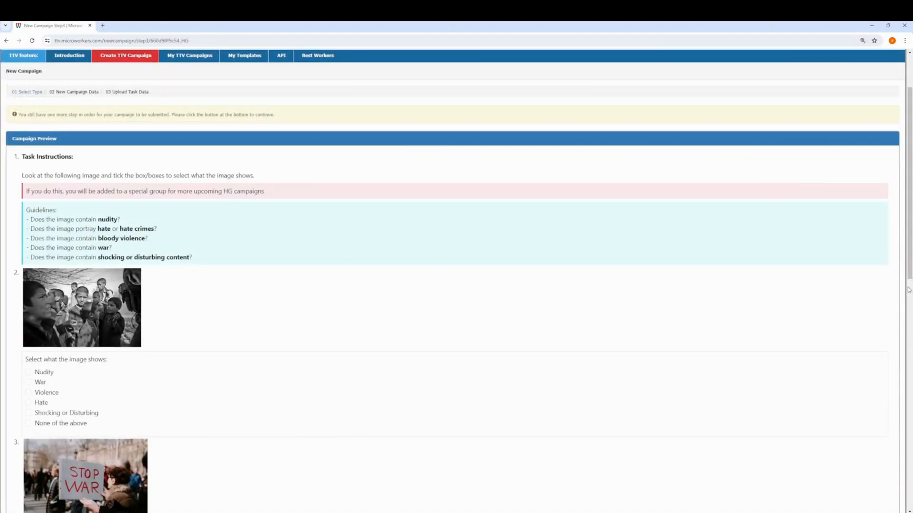
- Preview and confirm the Image Moderation Adult Content campaign, accepting the browser prompt
scroll("down", 3)
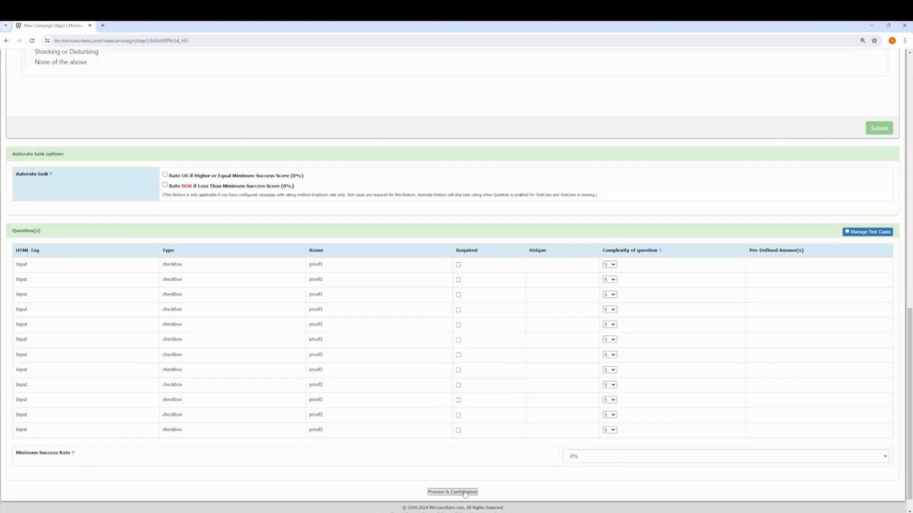
left_click(452, 492)
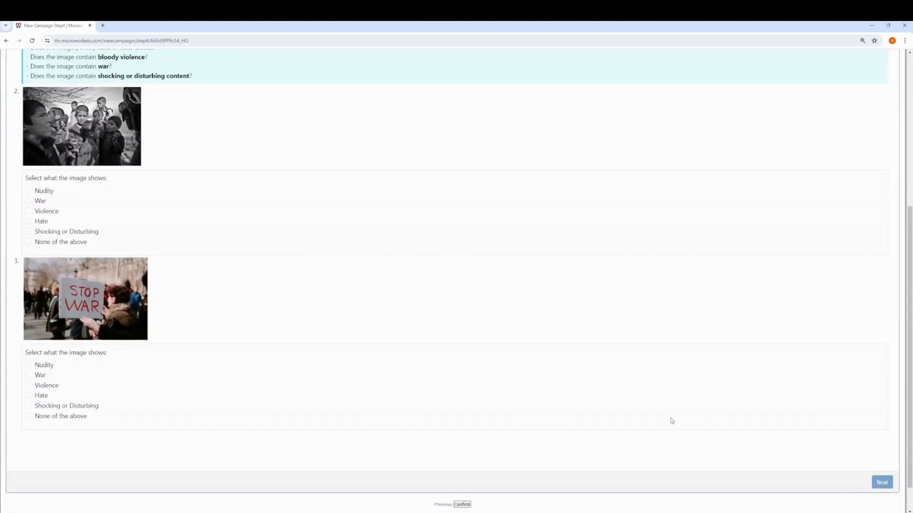
left_click(462, 504)
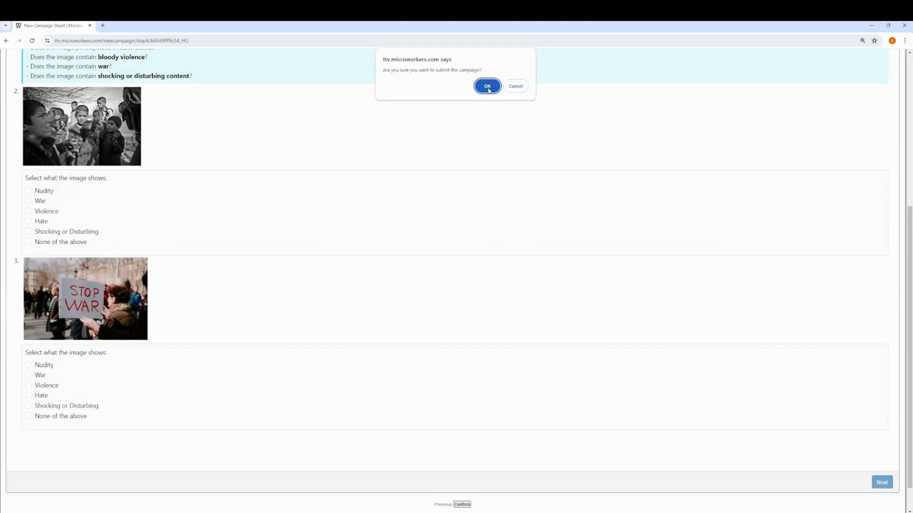
left_click(487, 86)
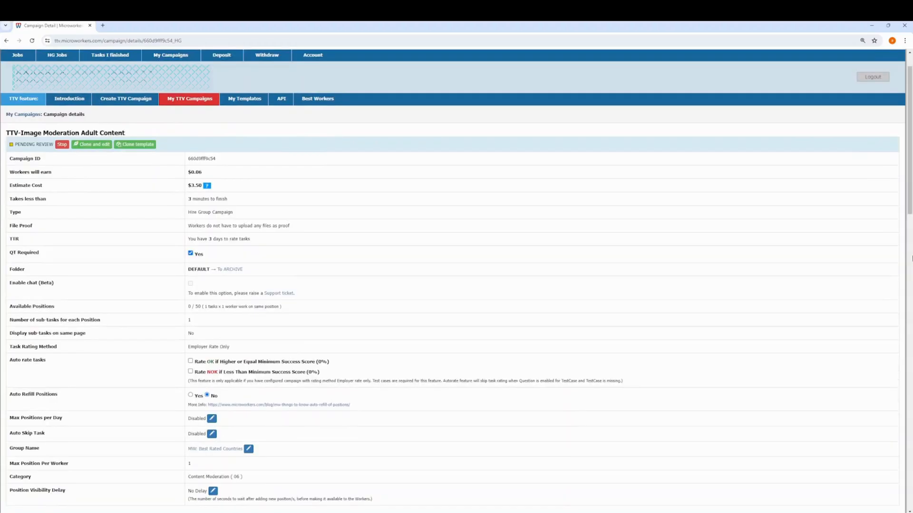